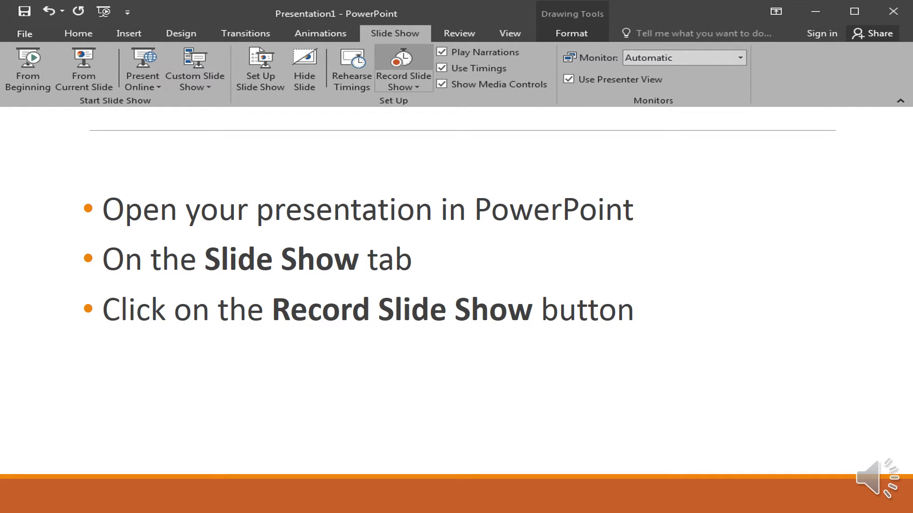
Advance the show to the 'Click on the Start Recording button' slide
left_click(402, 68)
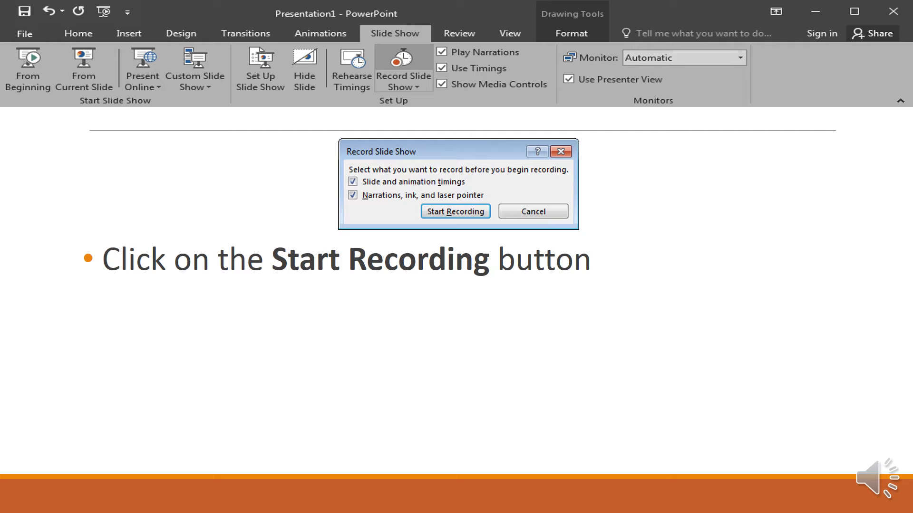
left_click(455, 211)
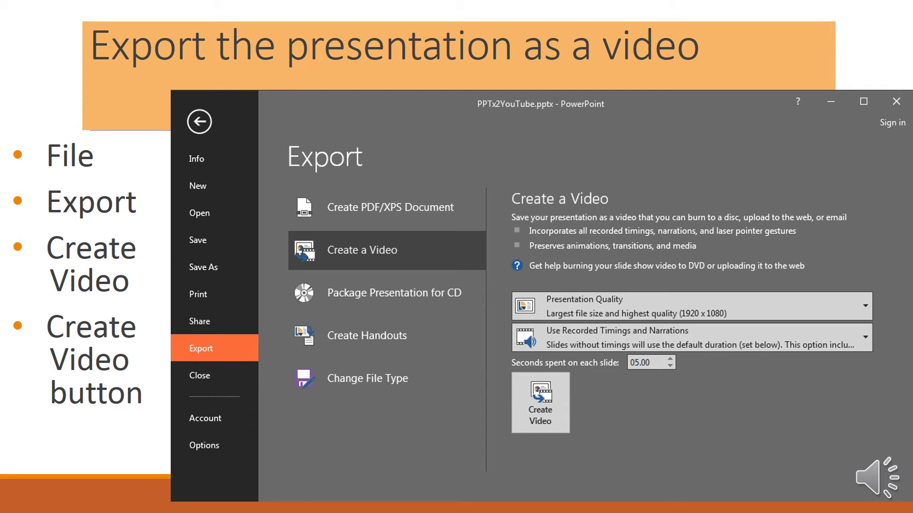
Advance the show to the Save As slide saving the video as MPEG-4 .mp4
left_click(539, 402)
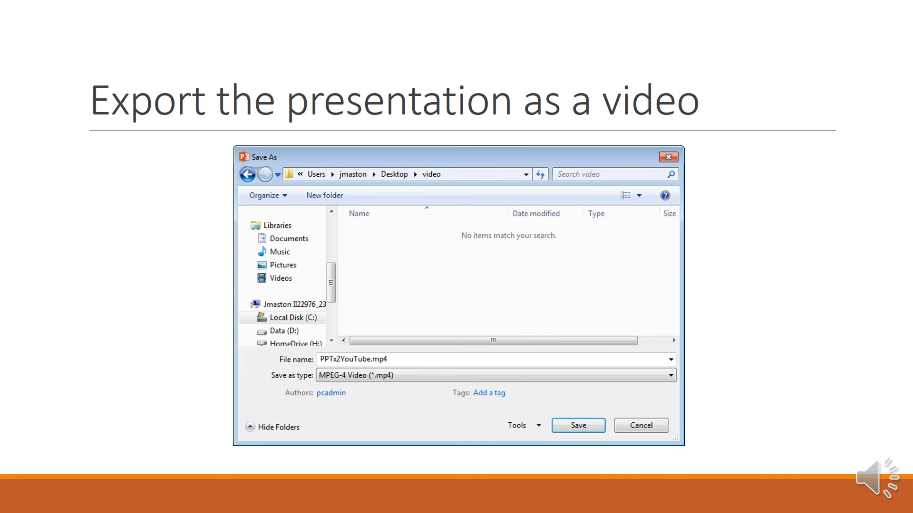
Advance past the exported .mp4 result slide to the YouTube upload slide
left_click(577, 425)
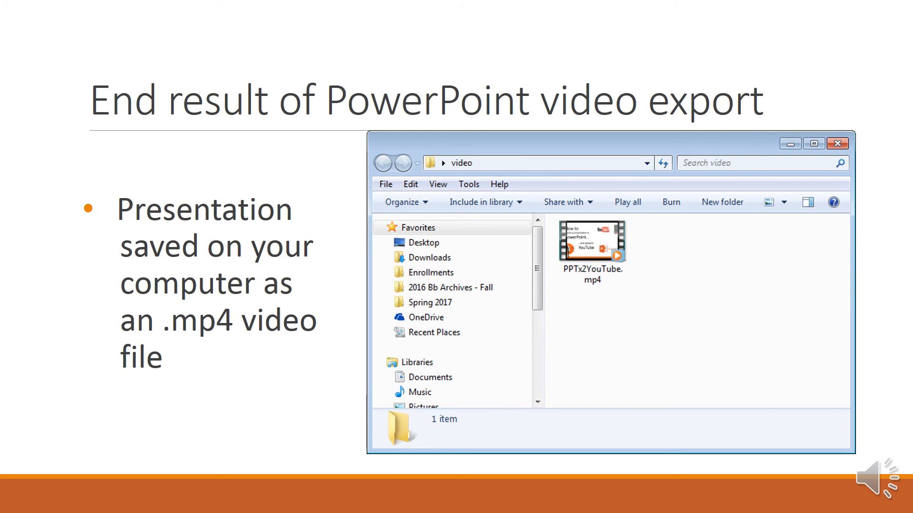
key("right")
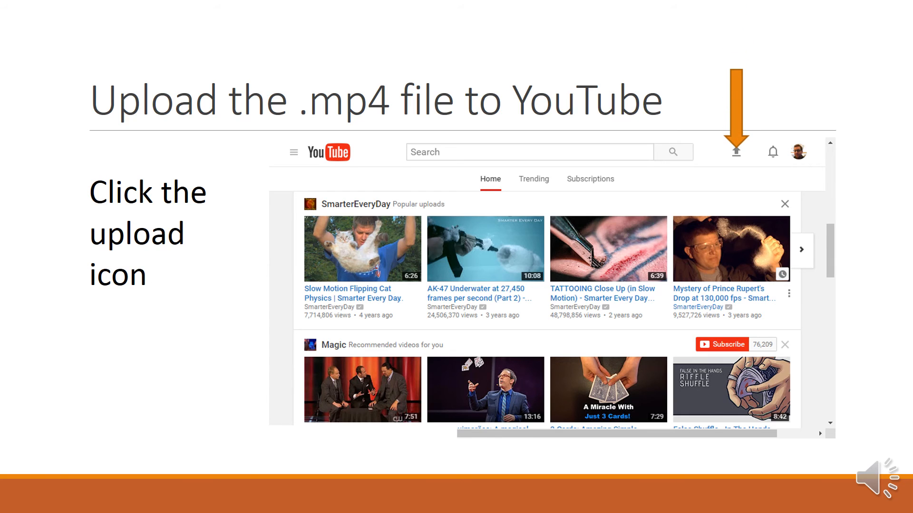
Advance to the slide showing the YouTube upload processing at 95%
left_click(735, 152)
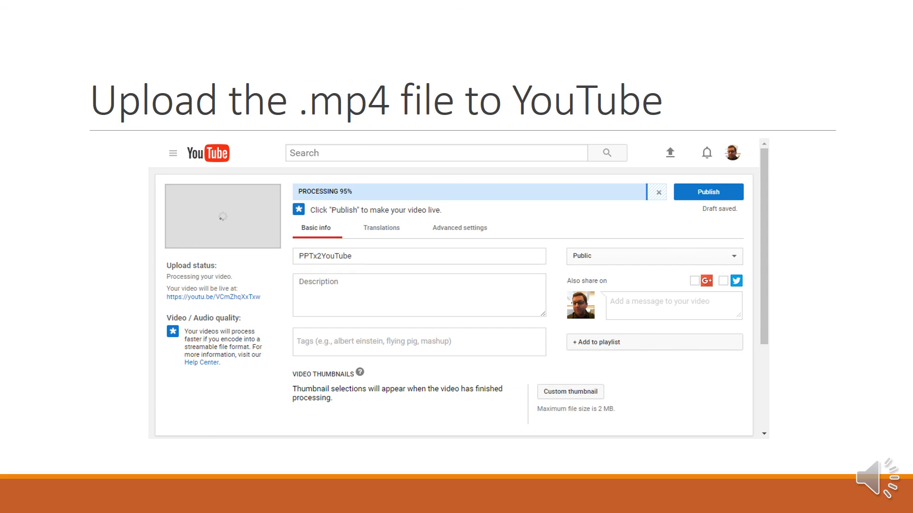
Advance to the slide confirming the YouTube video is published and ready at its link
left_click(708, 191)
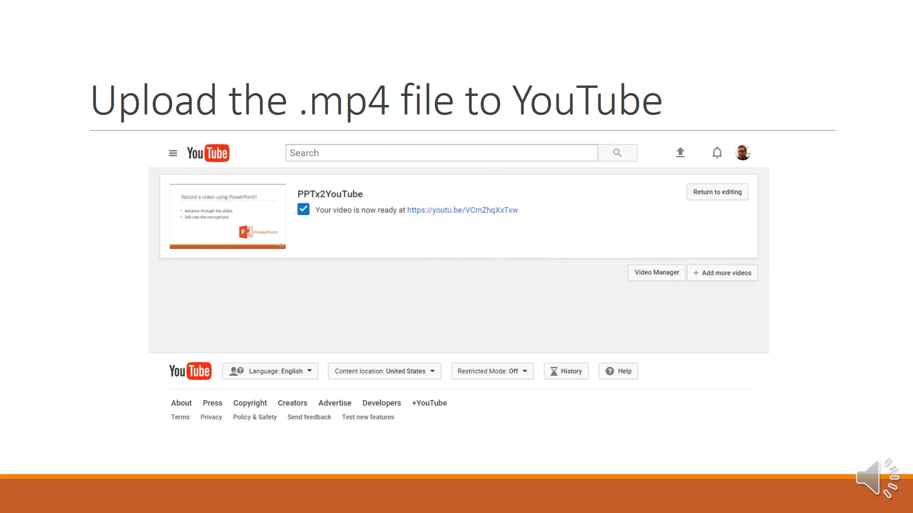